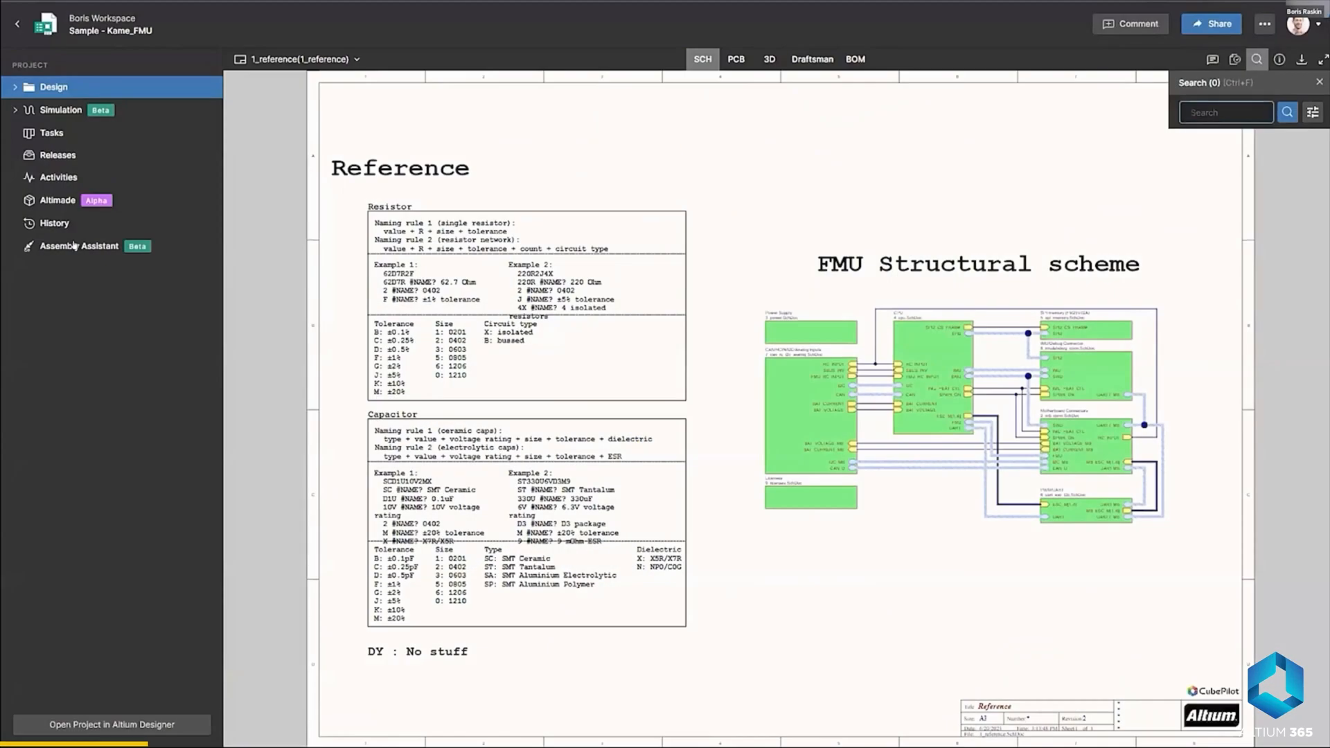
# - Open the assembly view and parts columns, then attach the MOSFET SPICE subcircuit model
pyautogui.click(79, 246)
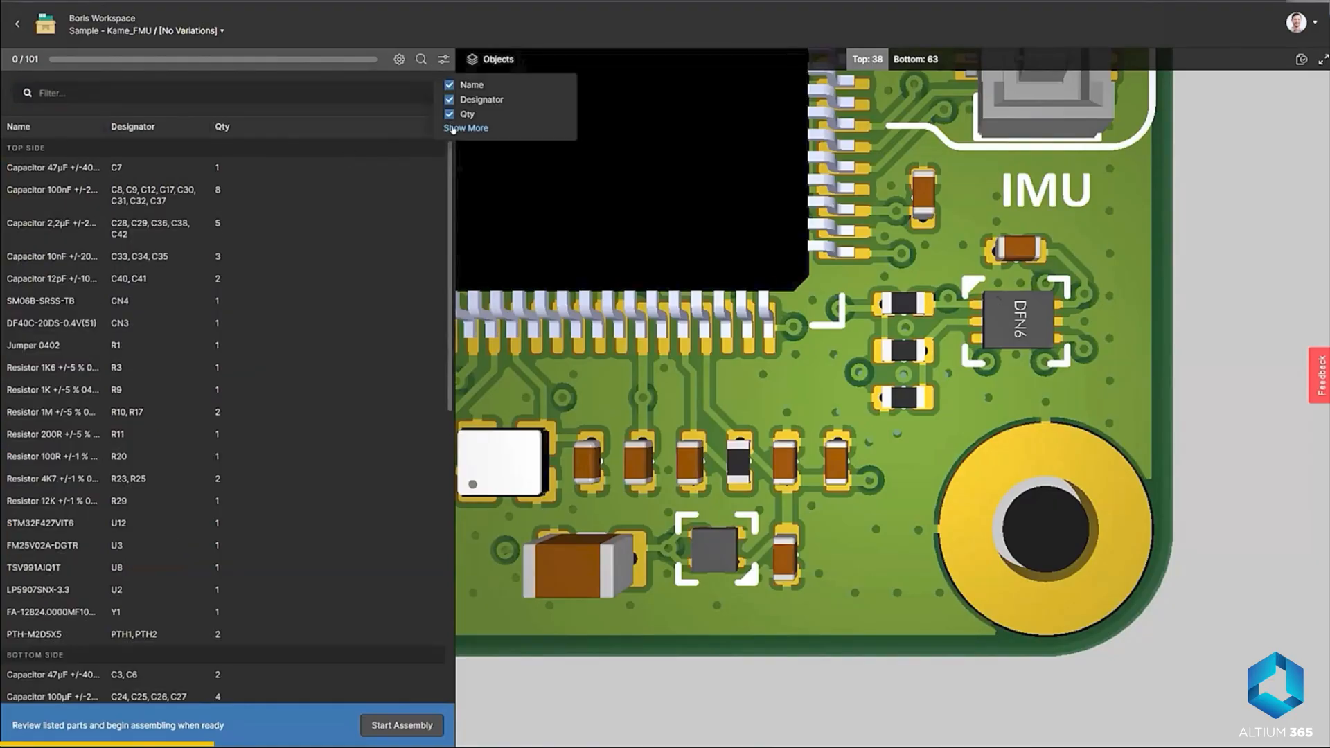
pyautogui.click(465, 127)
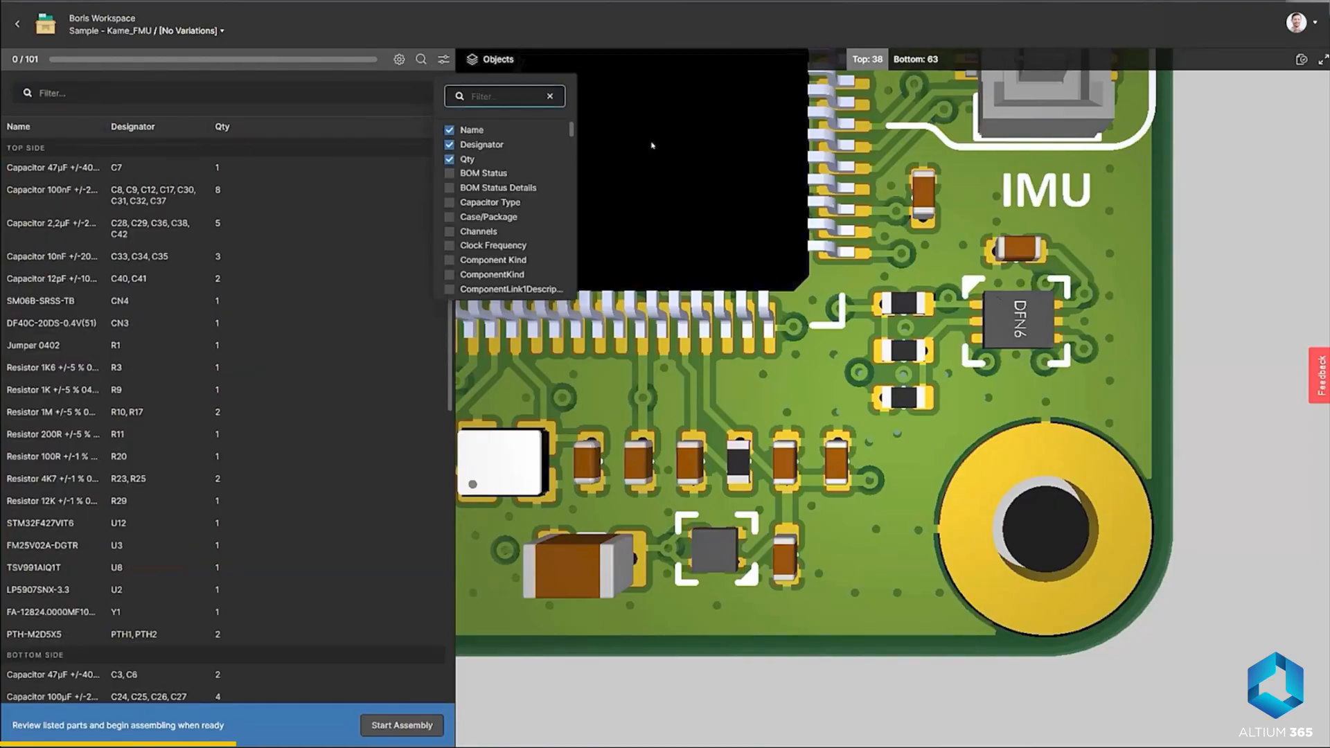
pyautogui.write('man')
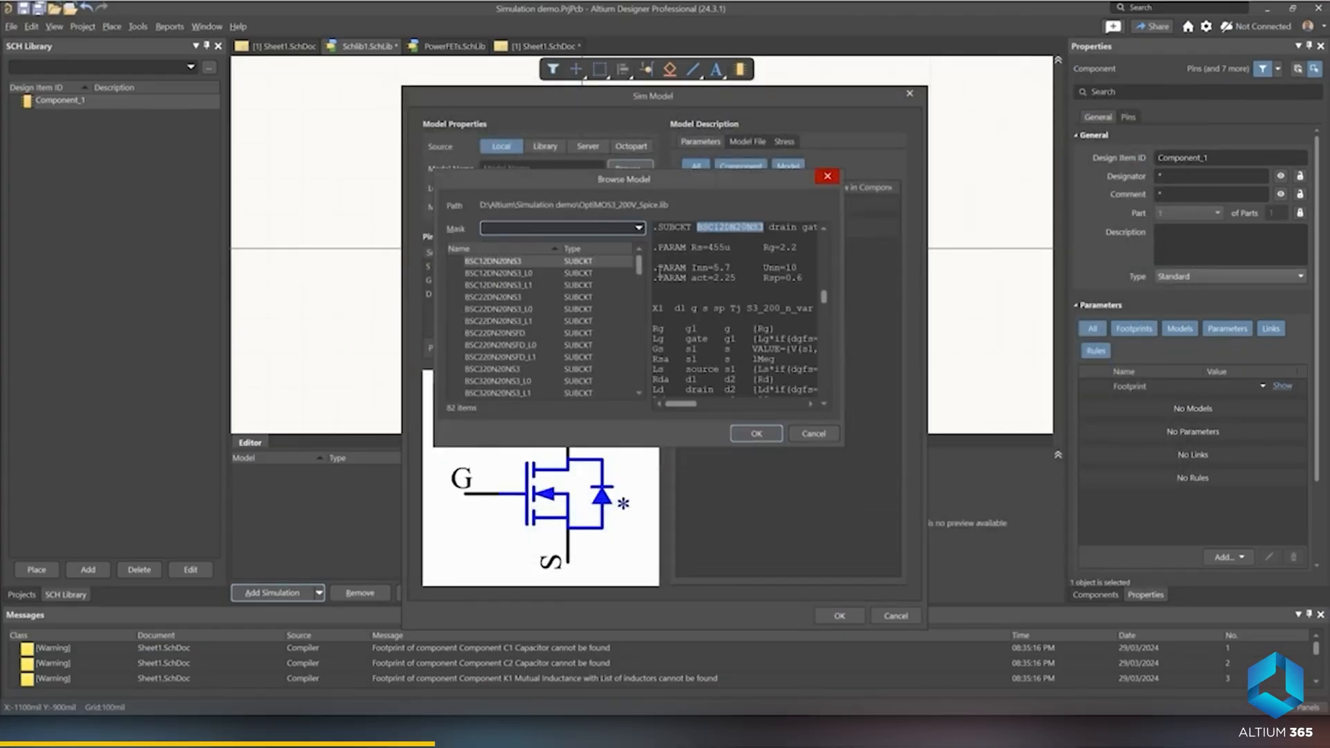
pyautogui.click(754, 434)
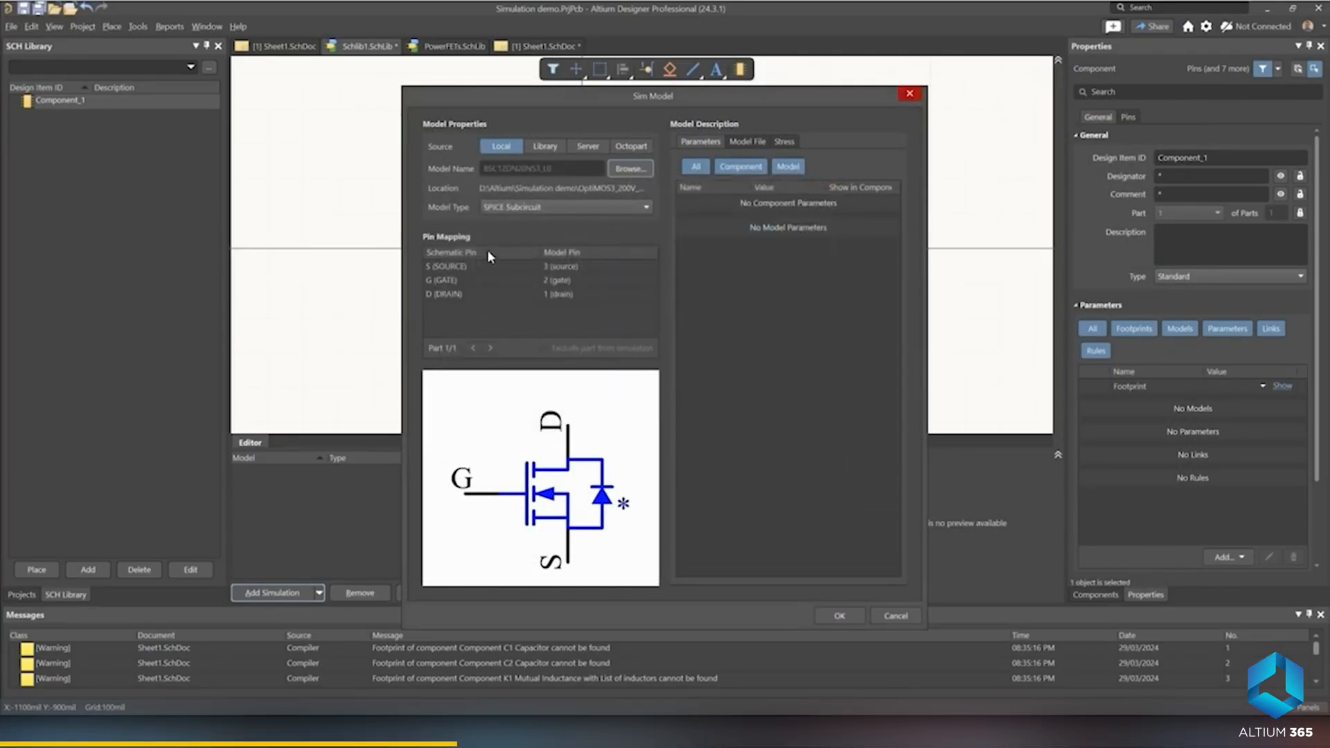
pyautogui.click(479, 266)
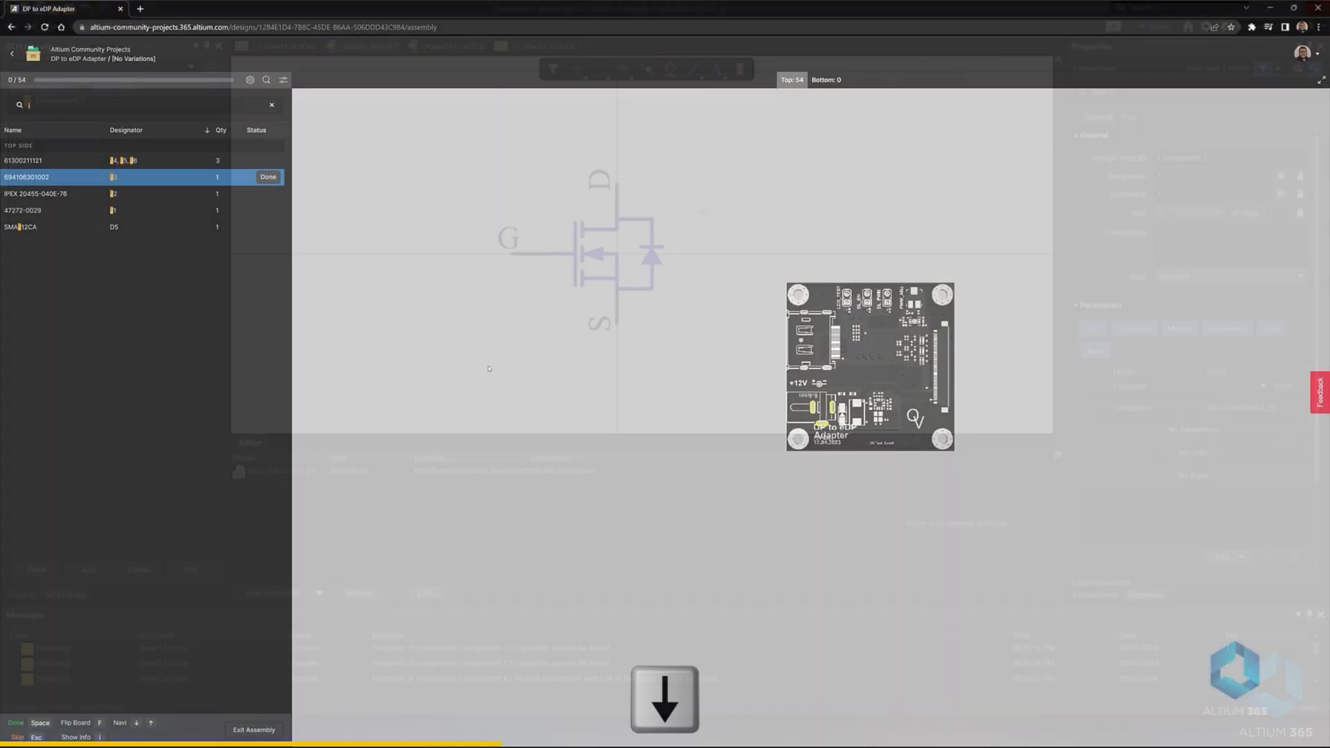
# - Mark two parts as assembled, then select connector J3 in the harness wiring diagram
pyautogui.press('space')
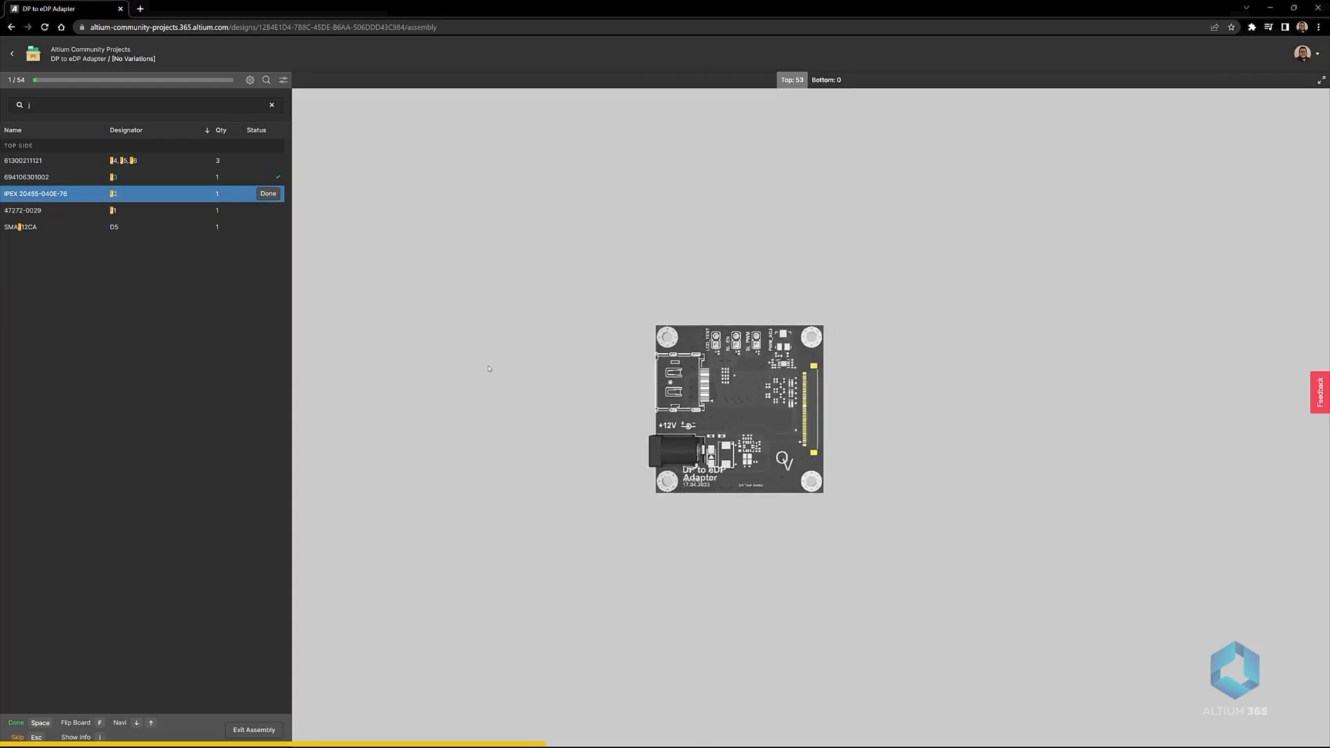
pyautogui.press('space')
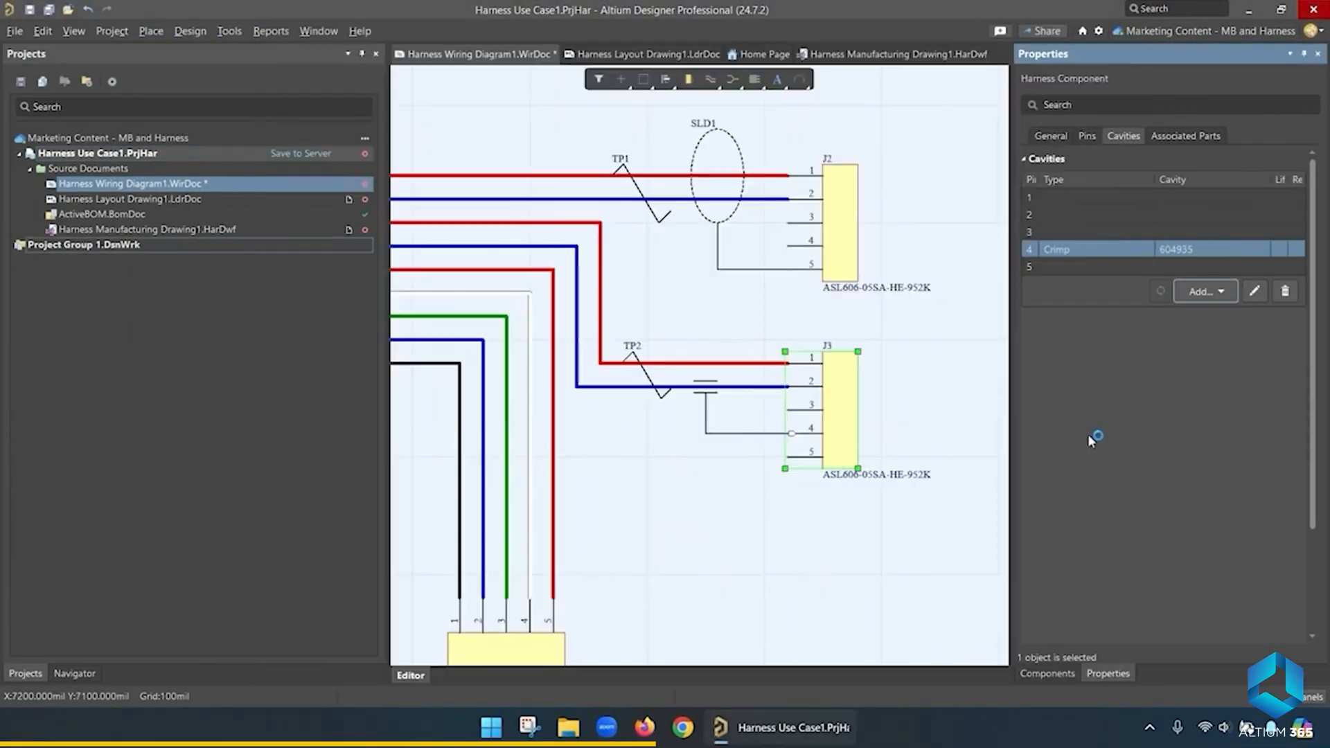
pyautogui.click(646, 54)
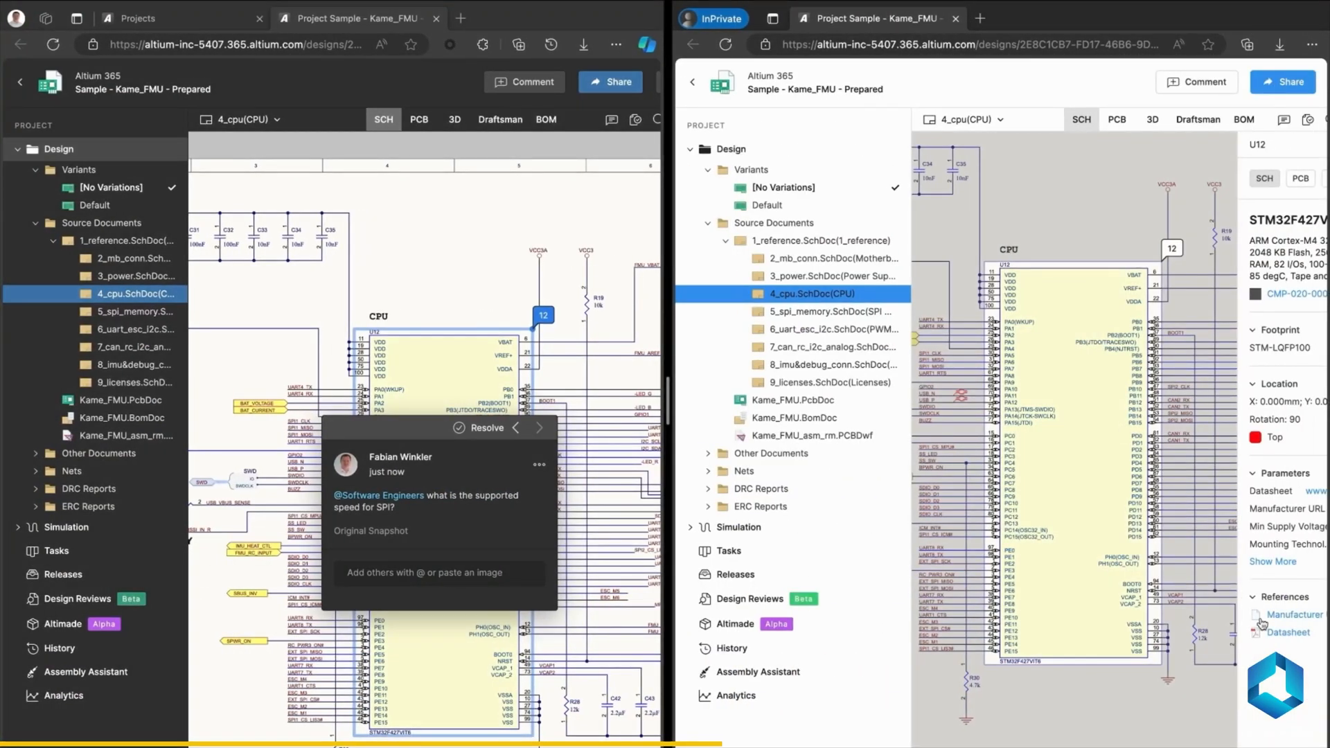
pyautogui.click(1289, 631)
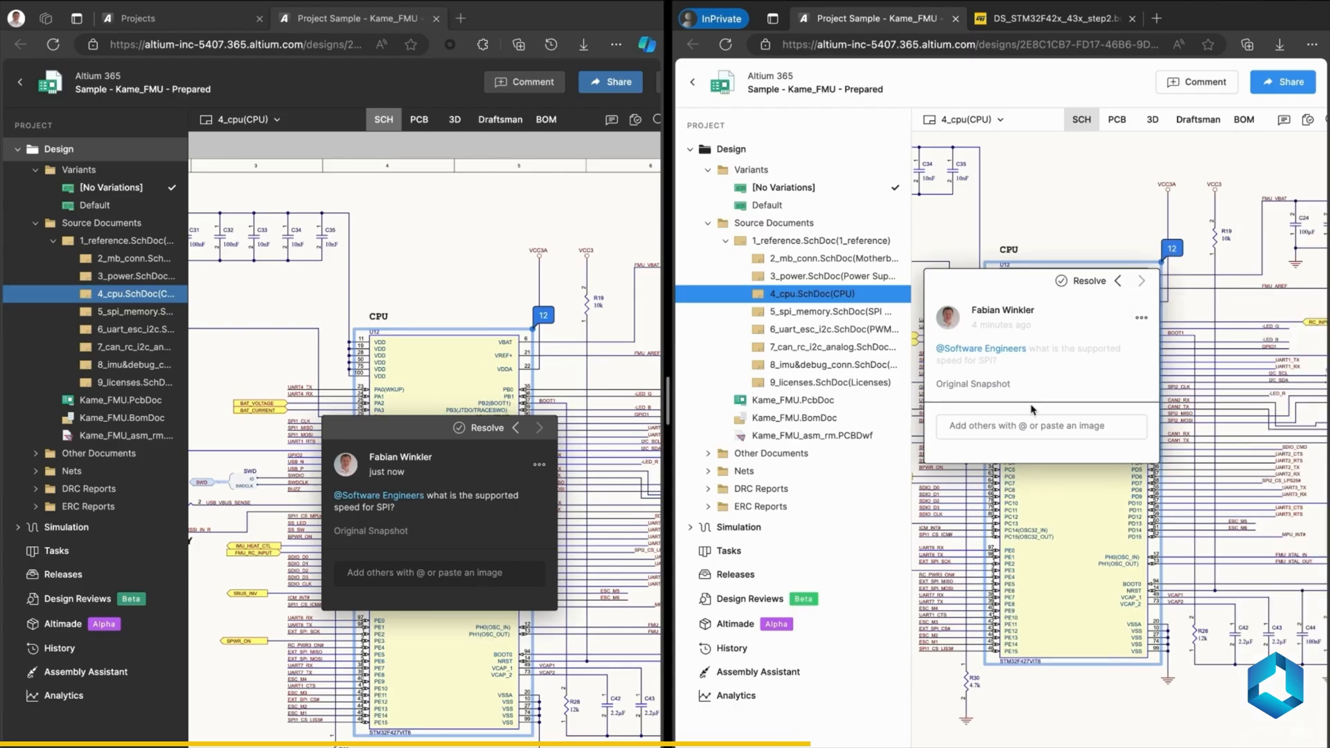
pyautogui.write('@ele')
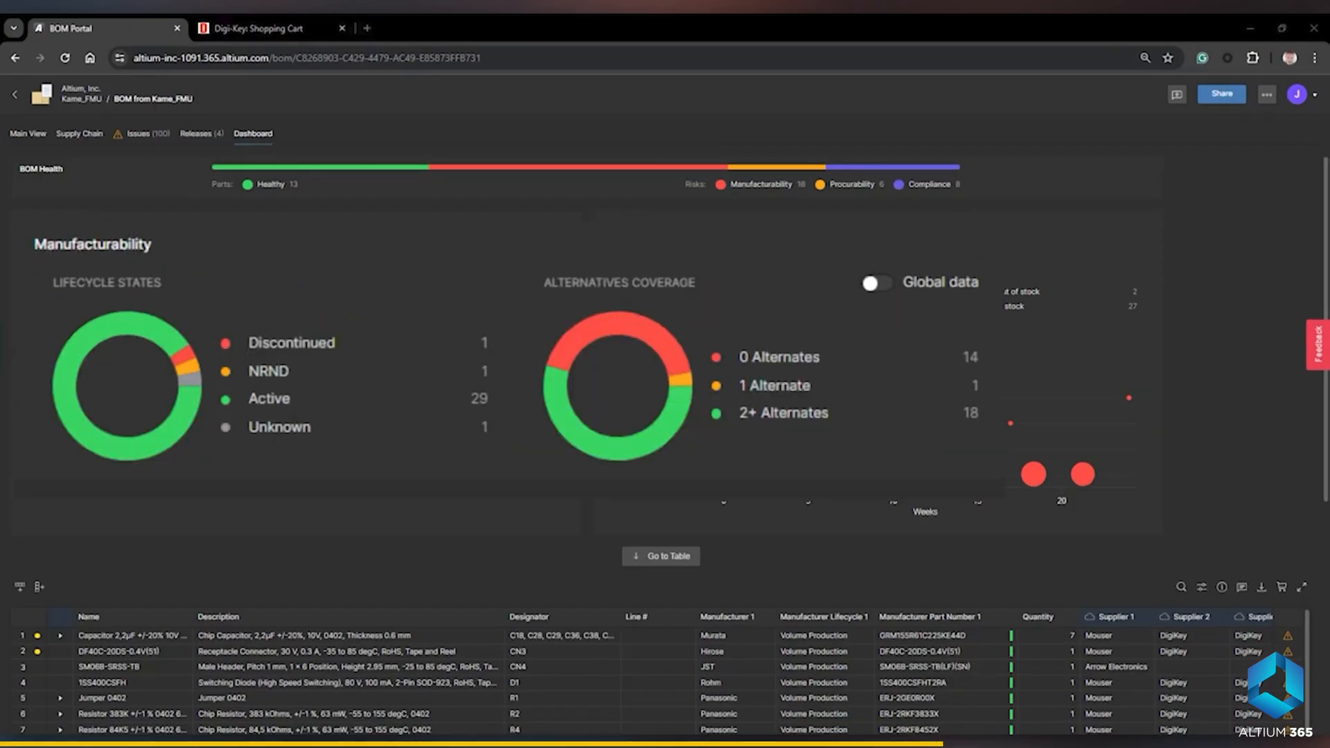
# - Show the BOM Portal Dashboard with Kame_FMU lifecycle and alternatives charts
pyautogui.click(925, 184)
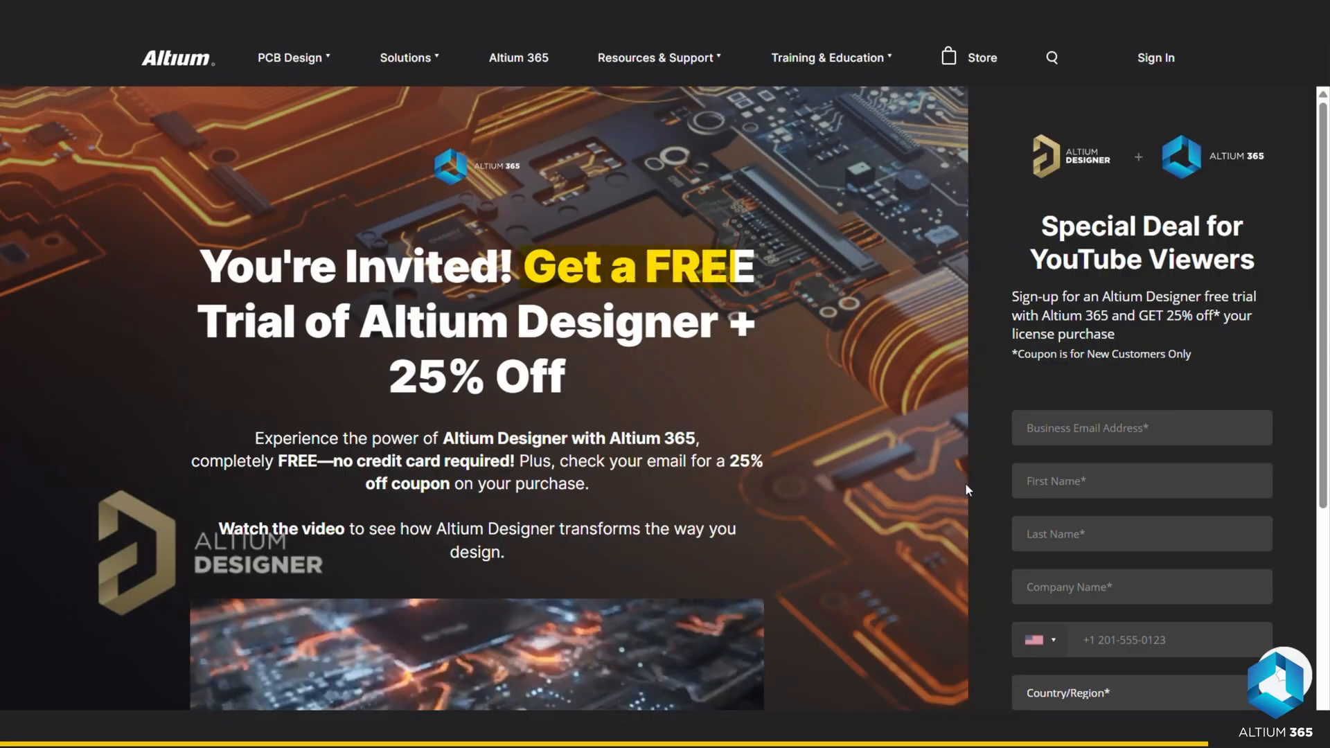
# - Scroll the free trial page down until the signup form's Submit button is visible
pyautogui.scroll(-3)
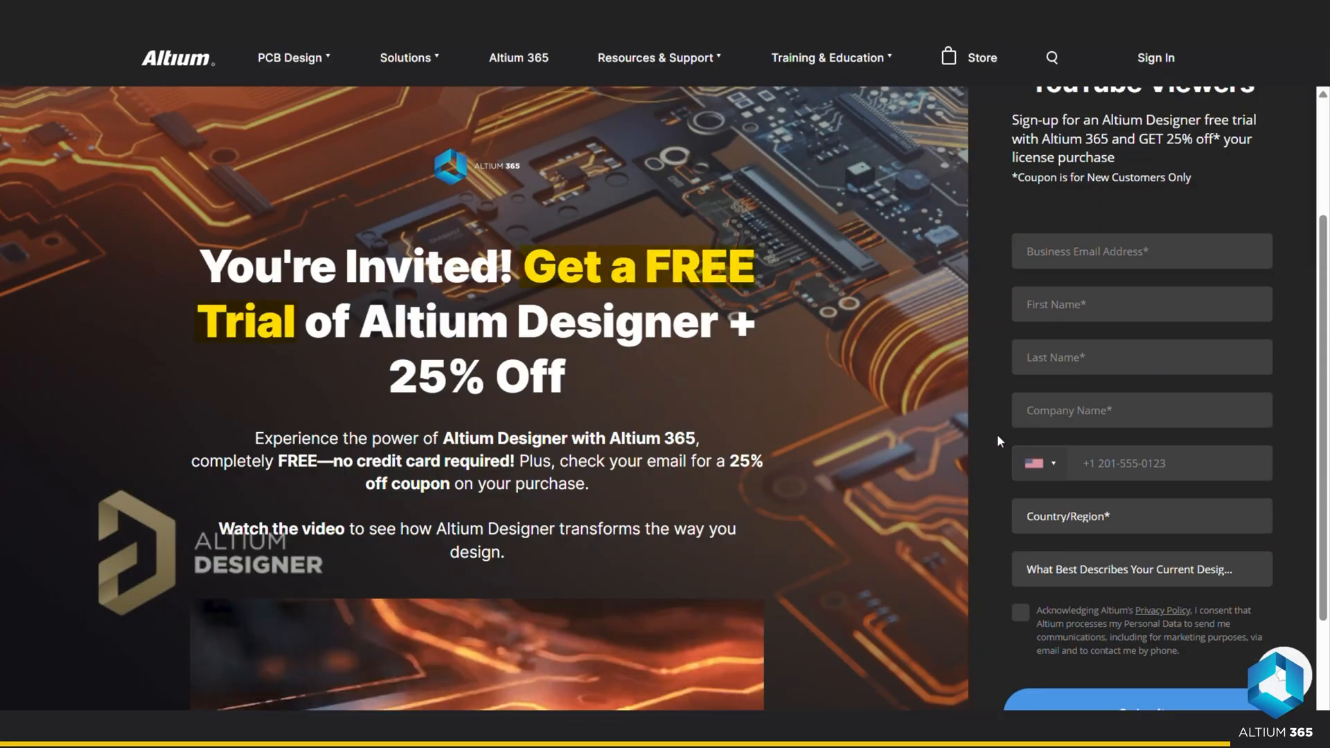
pyautogui.scroll(-3)
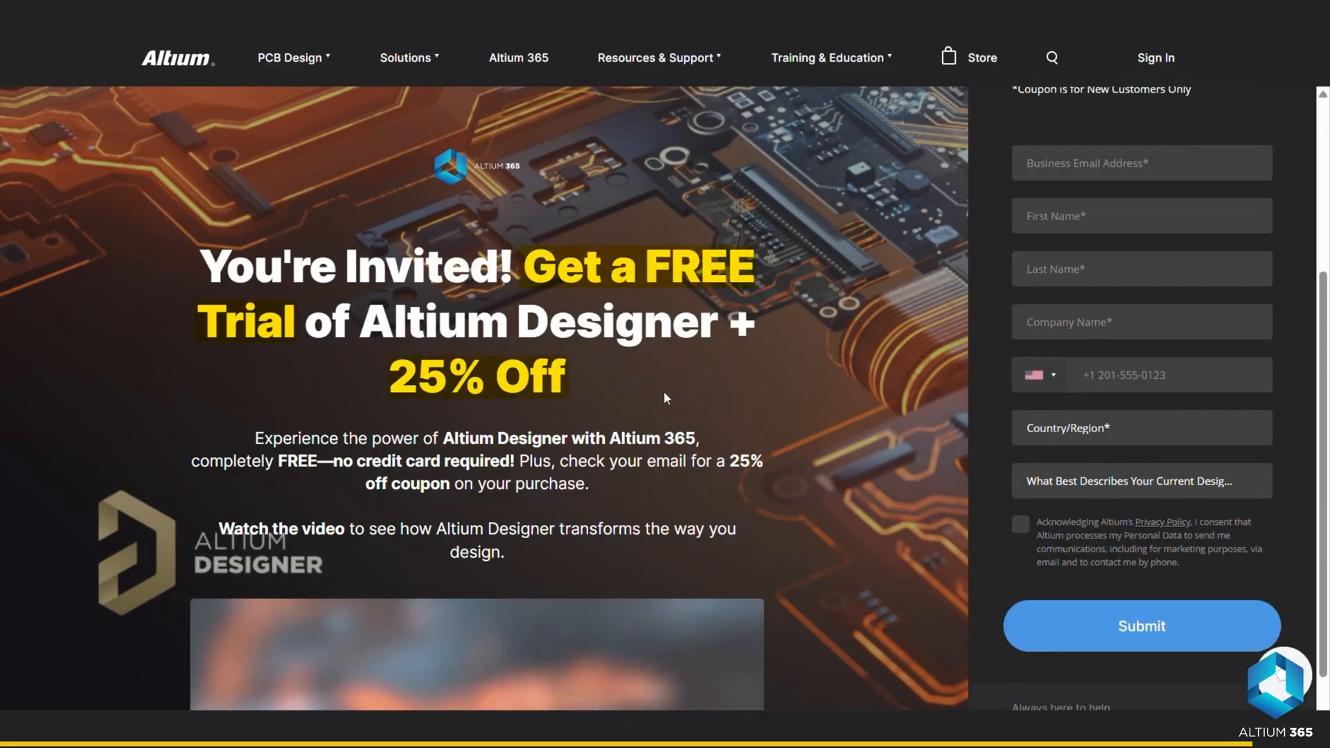